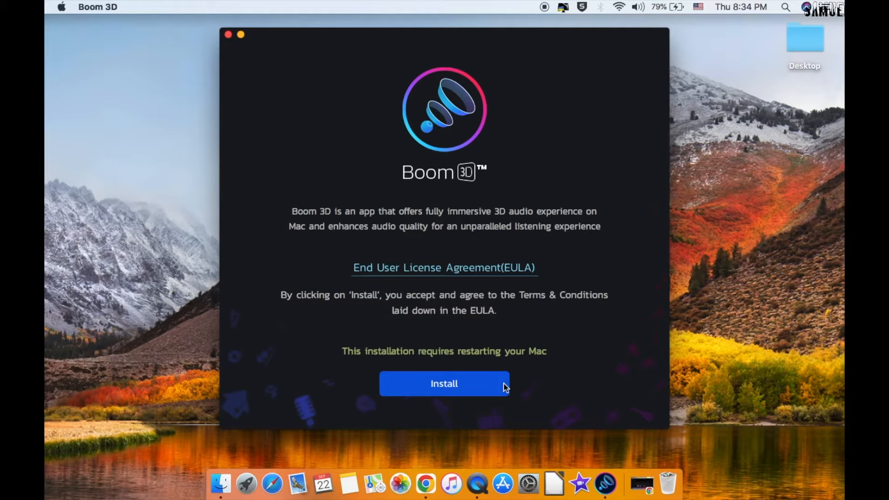
- Install Boom 3D from the installer window after accepting the license terms
{"action": "left_click", "coordinate": [444, 384]}
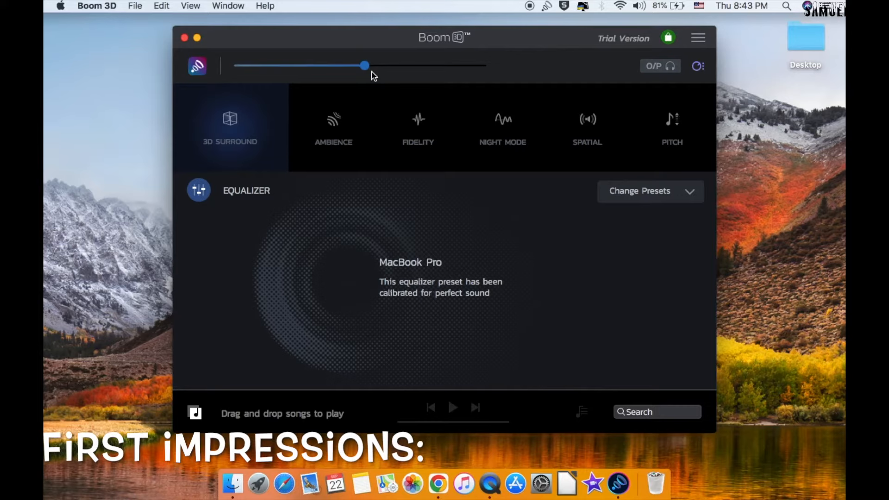
{"action": "mouse_move", "coordinate": [380, 69]}
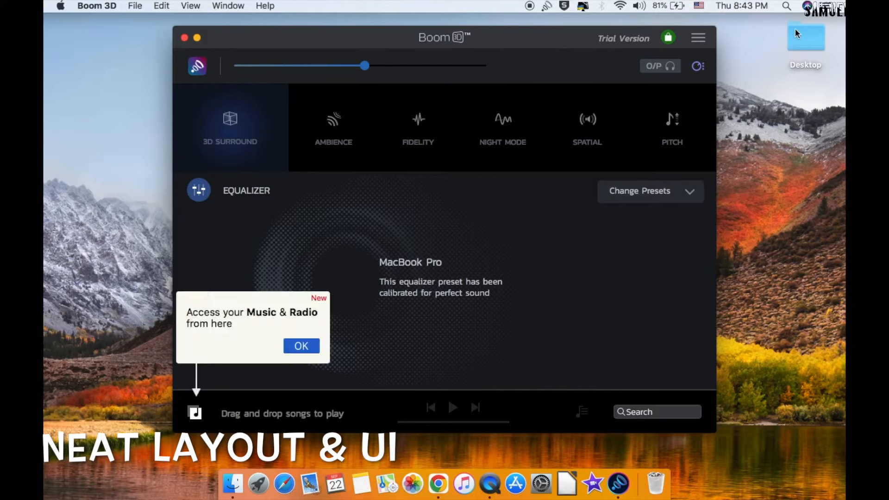
{"action": "left_click", "coordinate": [301, 345]}
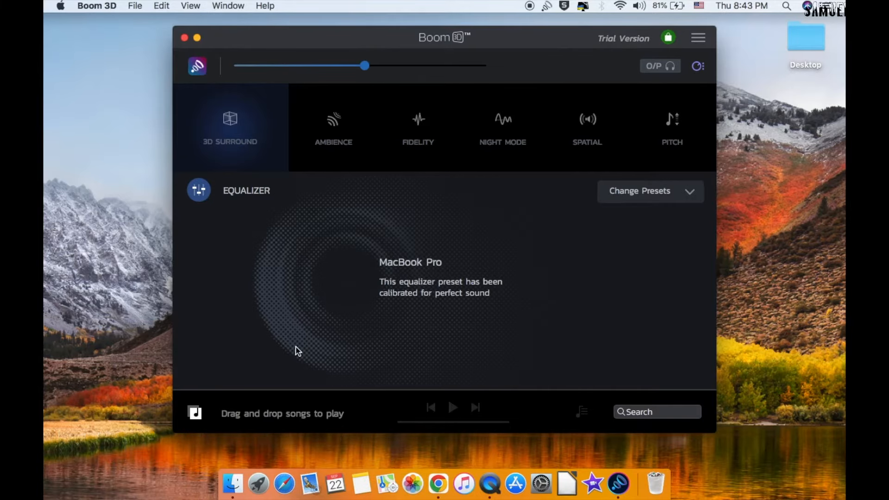
{"action": "mouse_move", "coordinate": [632, 69]}
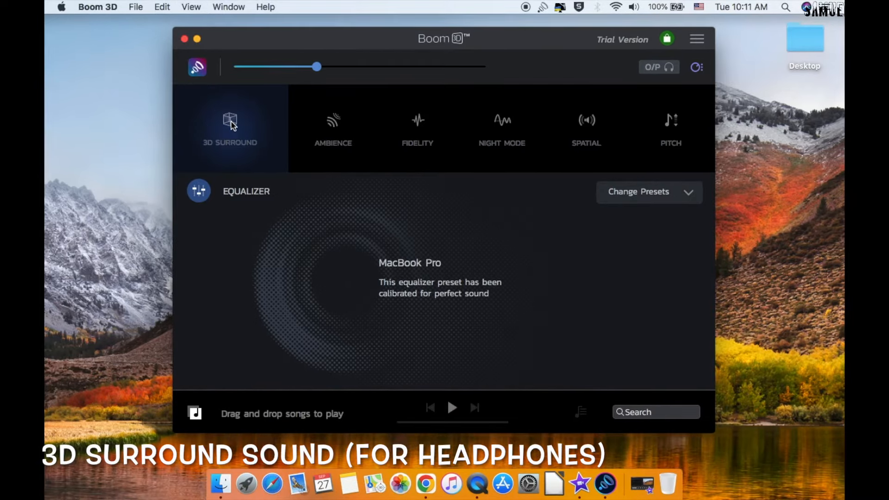
- Enter the 3D Surround panel showing speaker layout, intensity and bass controls
{"action": "left_click", "coordinate": [230, 125]}
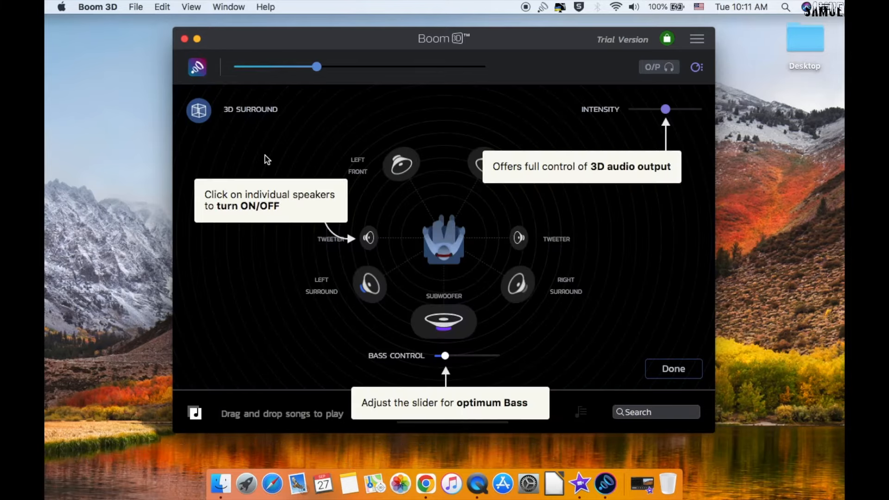
{"action": "mouse_move", "coordinate": [640, 195]}
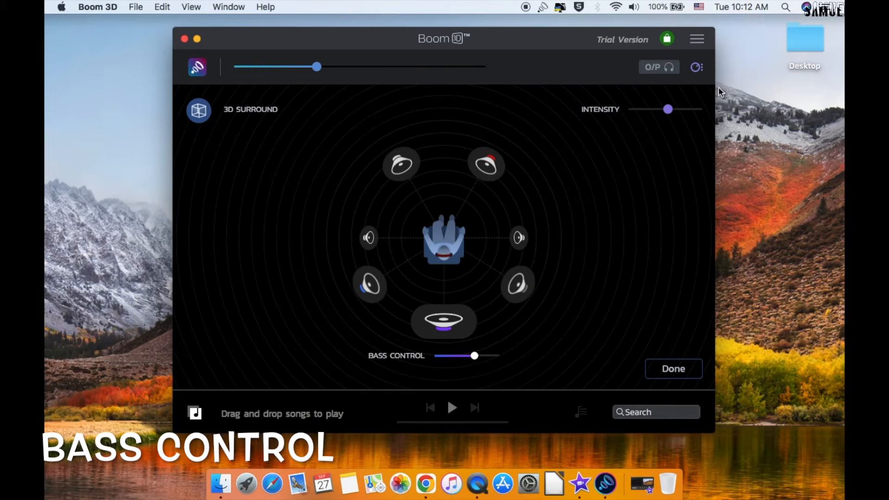
{"action": "mouse_move", "coordinate": [669, 125]}
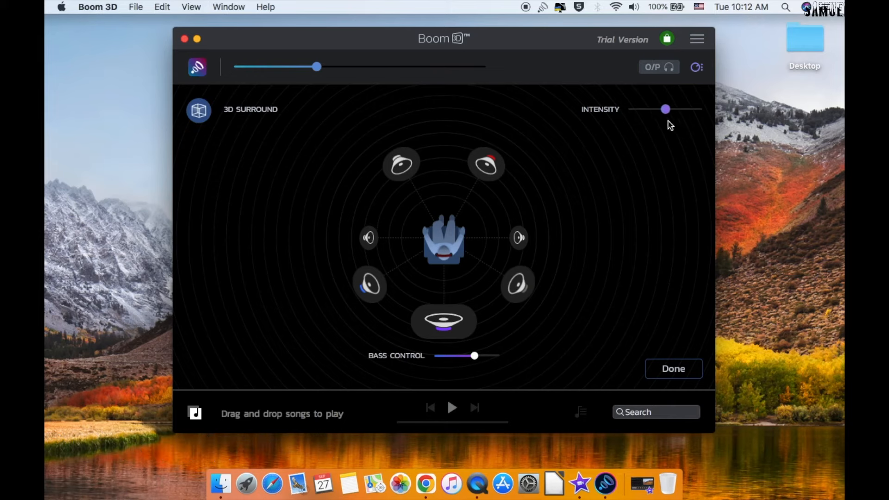
{"action": "mouse_move", "coordinate": [199, 110]}
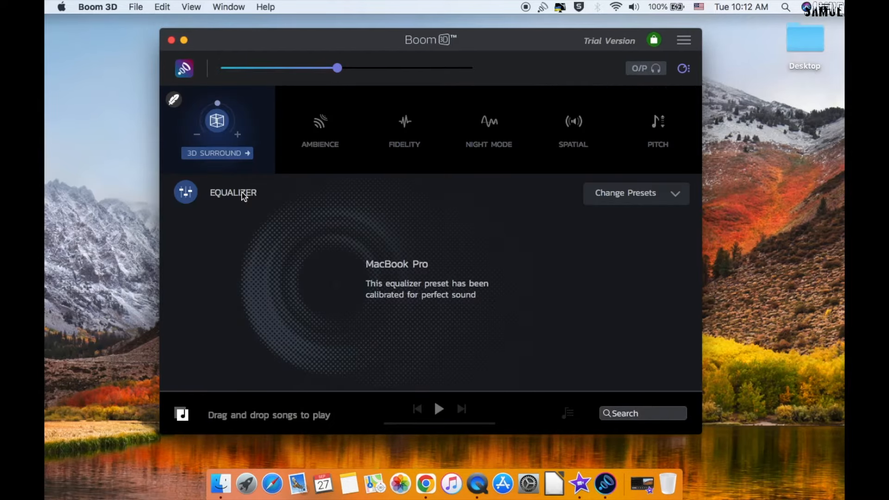
- Enable Soft Rendering for 3D surround and dismiss its explanation with 'OK, Got it!'
{"action": "left_click", "coordinate": [174, 100]}
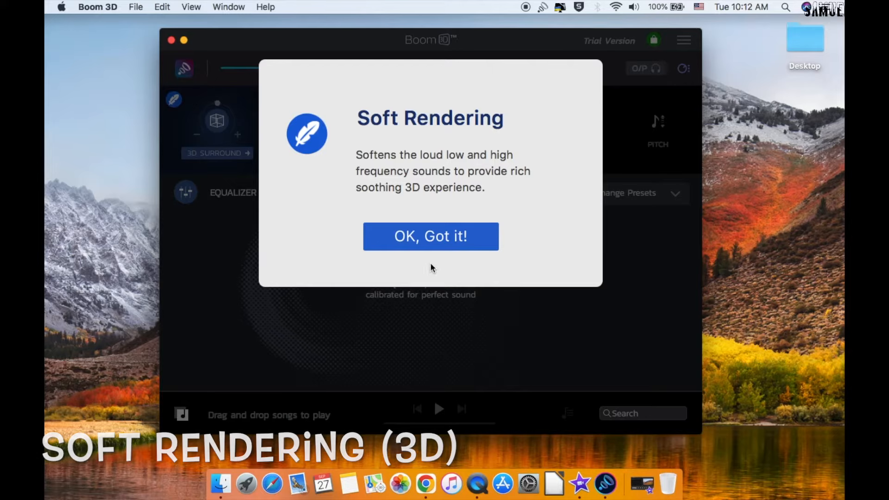
{"action": "mouse_move", "coordinate": [471, 165]}
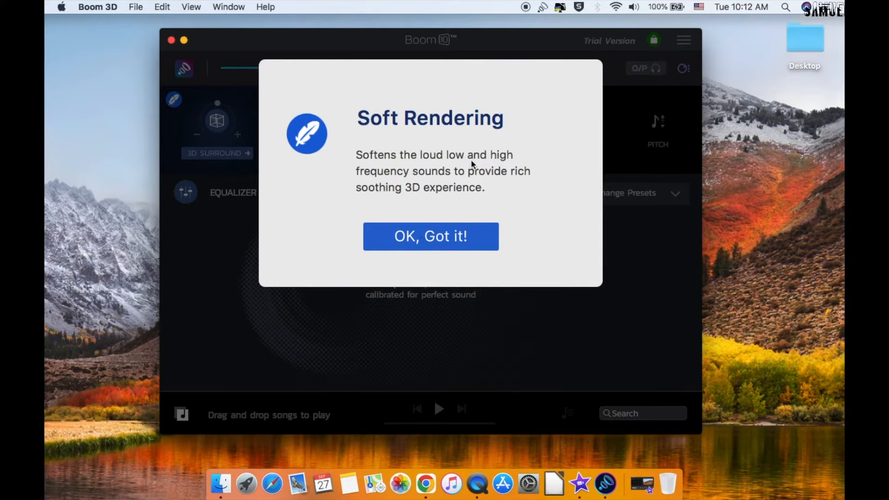
{"action": "left_click", "coordinate": [431, 236]}
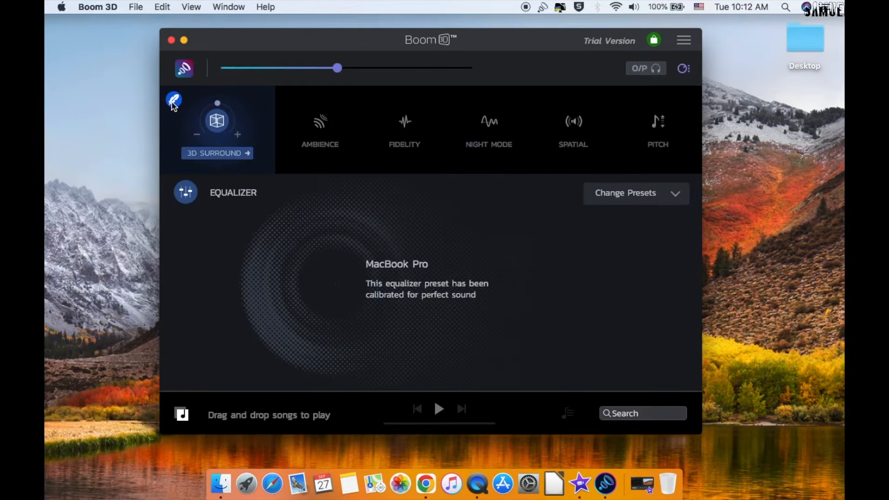
{"action": "mouse_move", "coordinate": [489, 291]}
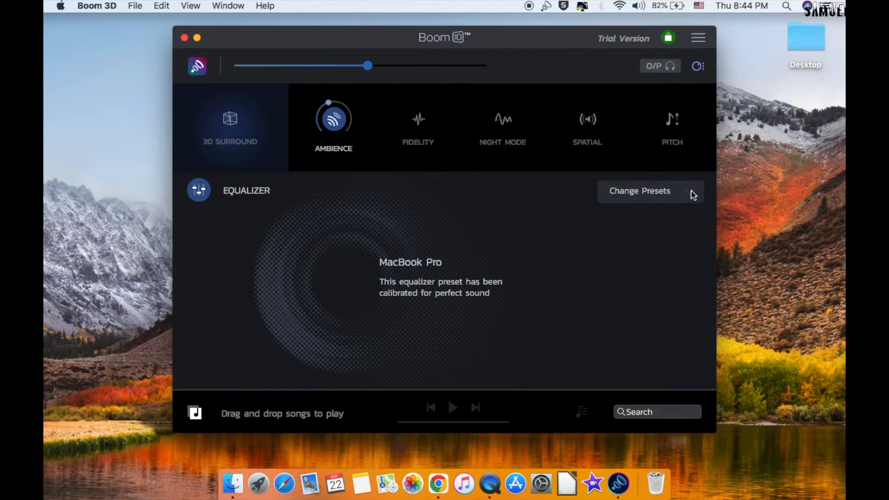
- Browse the Boom Presets list and apply the 60's equalizer preset
{"action": "left_click", "coordinate": [639, 191]}
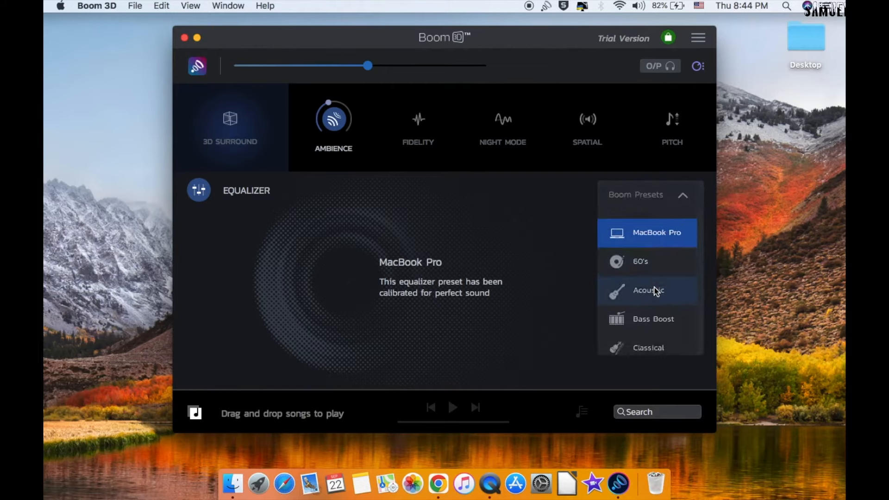
{"action": "scroll", "scroll_direction": "down", "scroll_amount": 3}
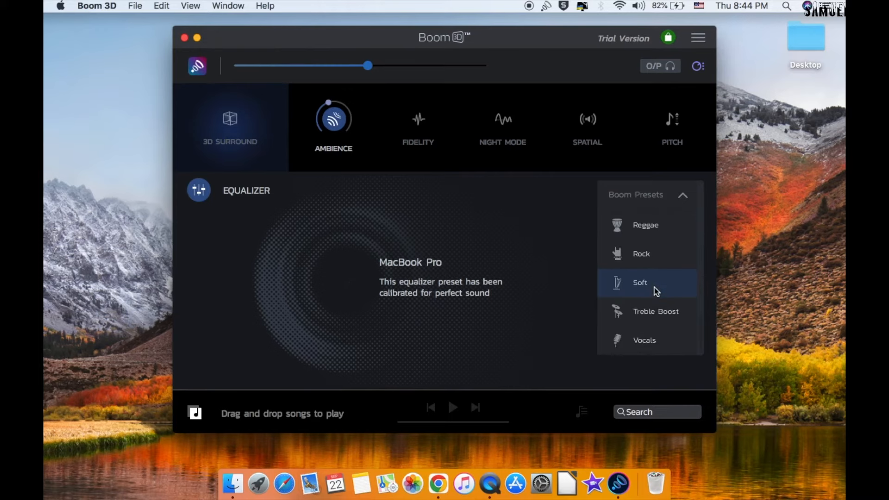
{"action": "scroll", "scroll_direction": "up", "scroll_amount": 3}
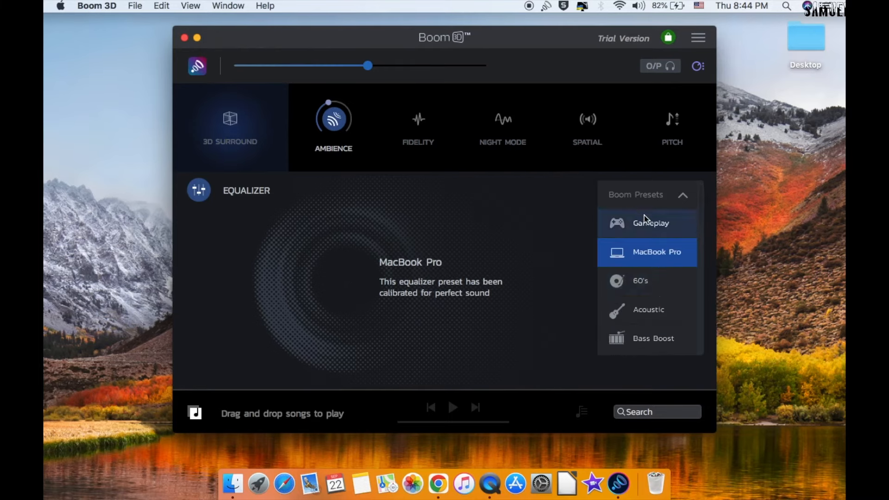
{"action": "mouse_move", "coordinate": [641, 315]}
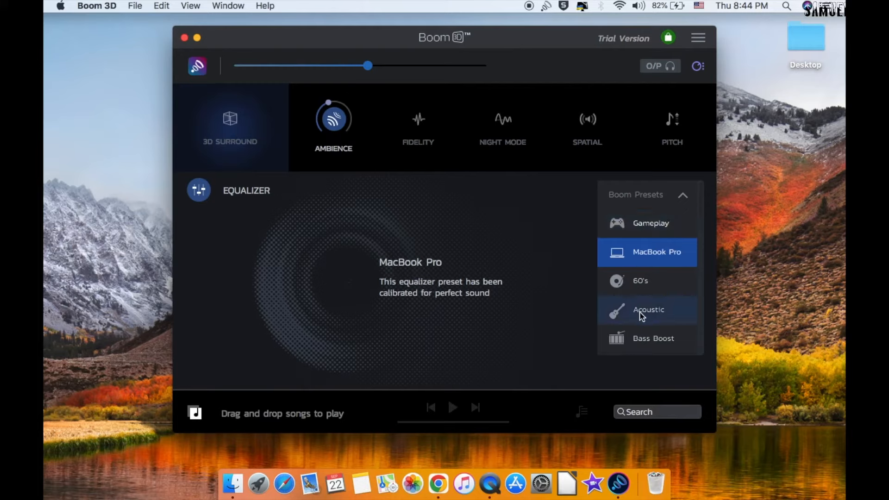
{"action": "scroll", "scroll_direction": "down", "scroll_amount": 3}
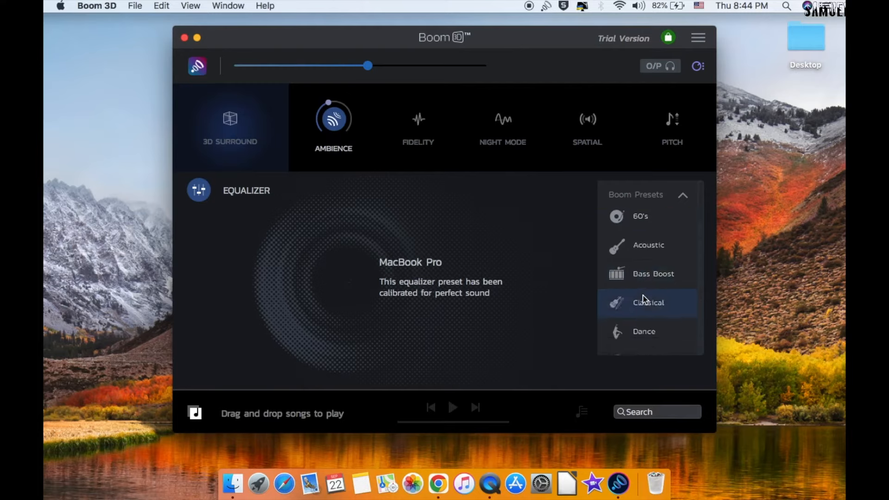
{"action": "scroll", "scroll_direction": "down", "scroll_amount": 3}
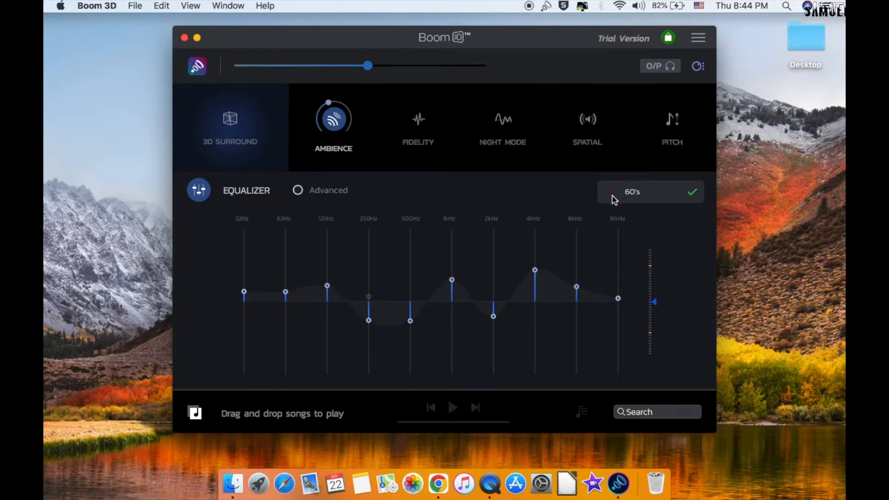
- Switch the equalizer to Advanced ten-band mode and apply the Dubstep preset
{"action": "left_click", "coordinate": [648, 192]}
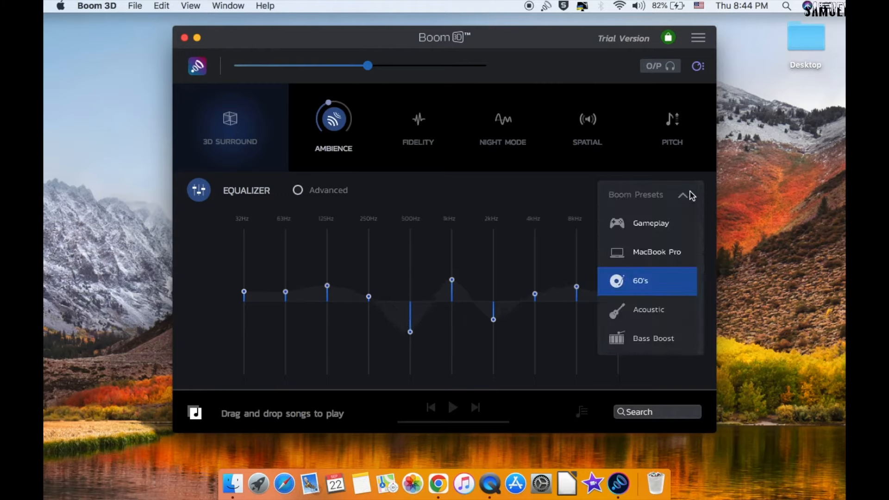
{"action": "left_click", "coordinate": [647, 309]}
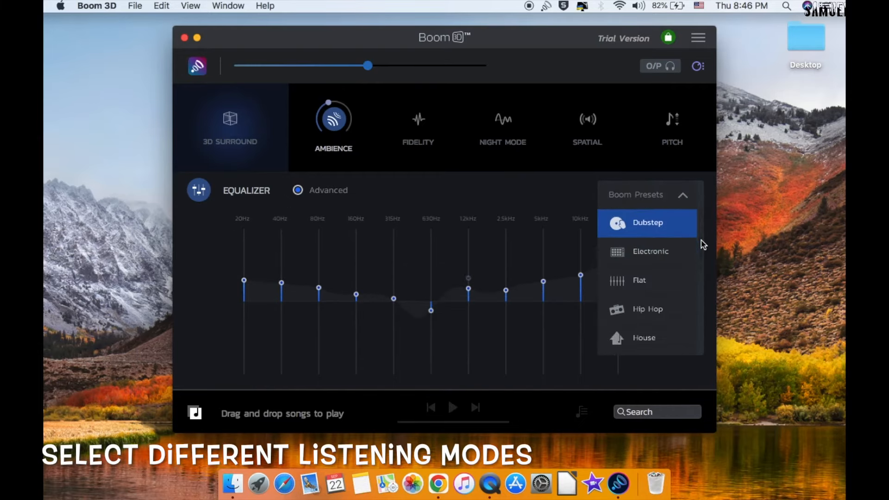
{"action": "scroll", "scroll_direction": "down", "scroll_amount": 3}
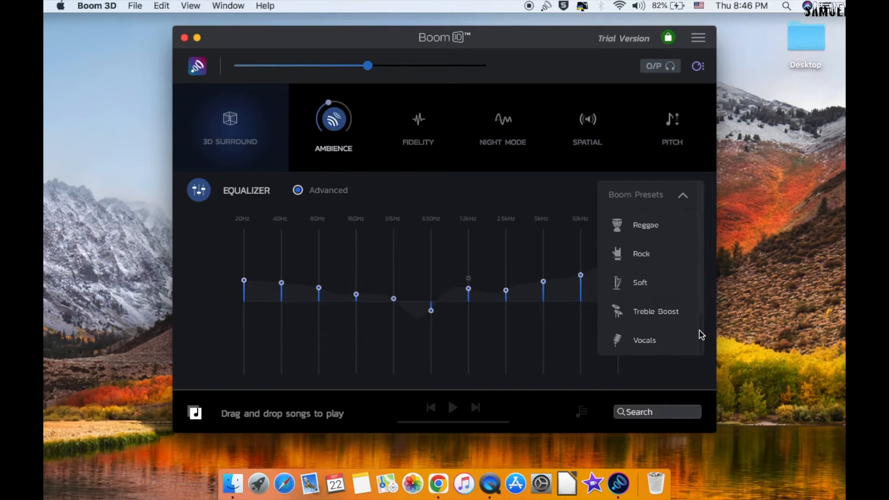
{"action": "scroll", "scroll_direction": "up", "scroll_amount": 3}
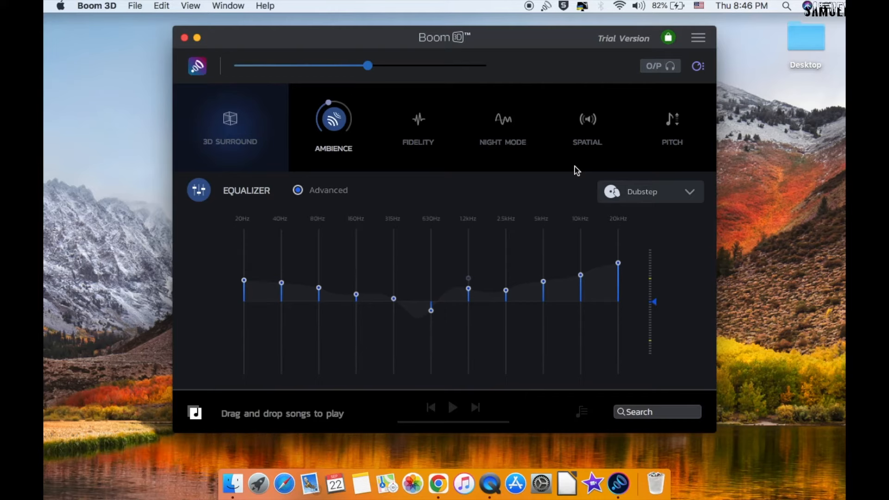
{"action": "left_click", "coordinate": [418, 120]}
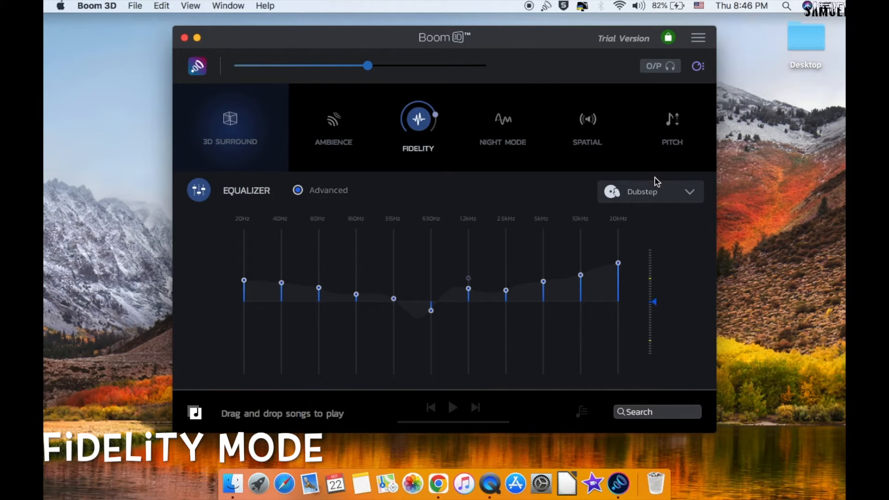
{"action": "mouse_move", "coordinate": [692, 195]}
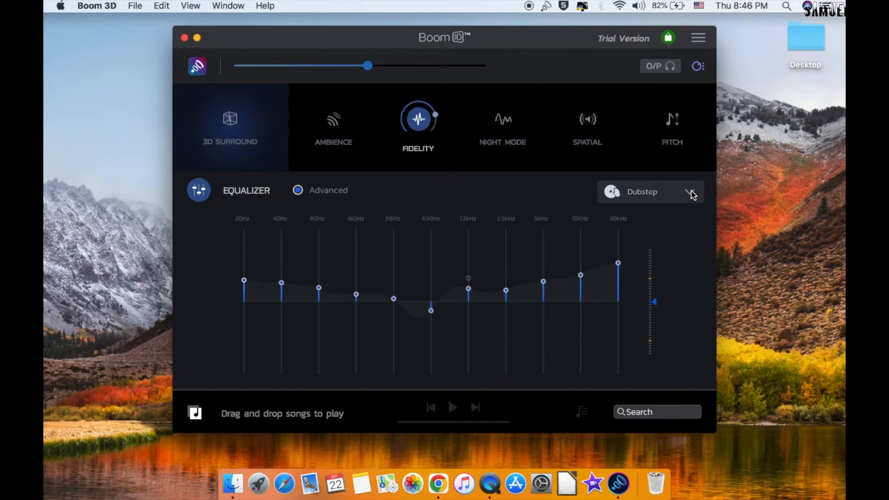
{"action": "left_click", "coordinate": [691, 192]}
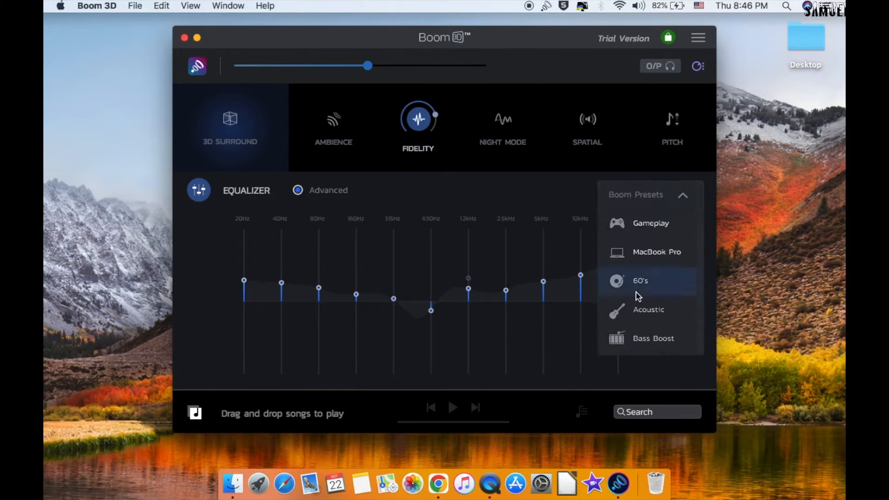
{"action": "left_click", "coordinate": [502, 120]}
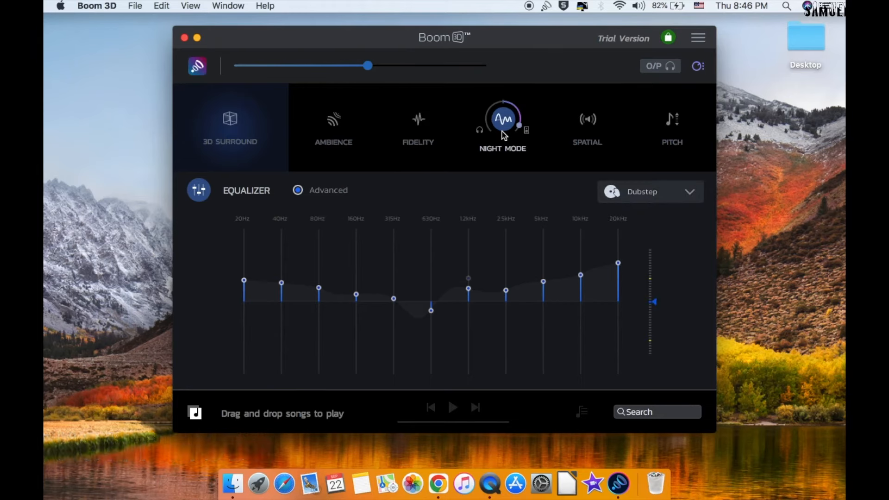
{"action": "left_click", "coordinate": [587, 120]}
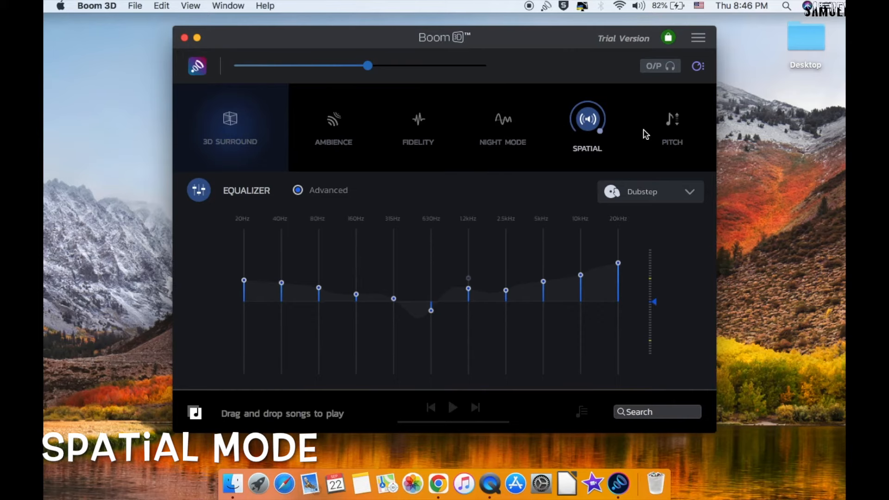
{"action": "left_click", "coordinate": [673, 119]}
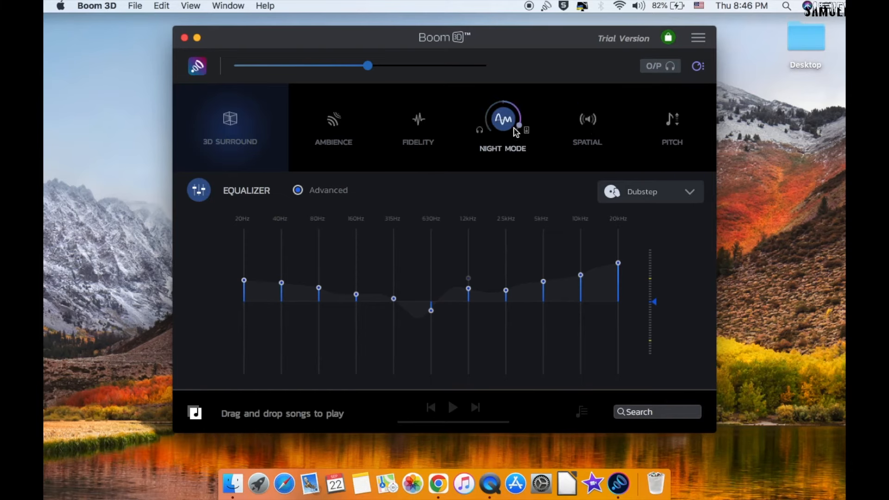
{"action": "left_click", "coordinate": [418, 119]}
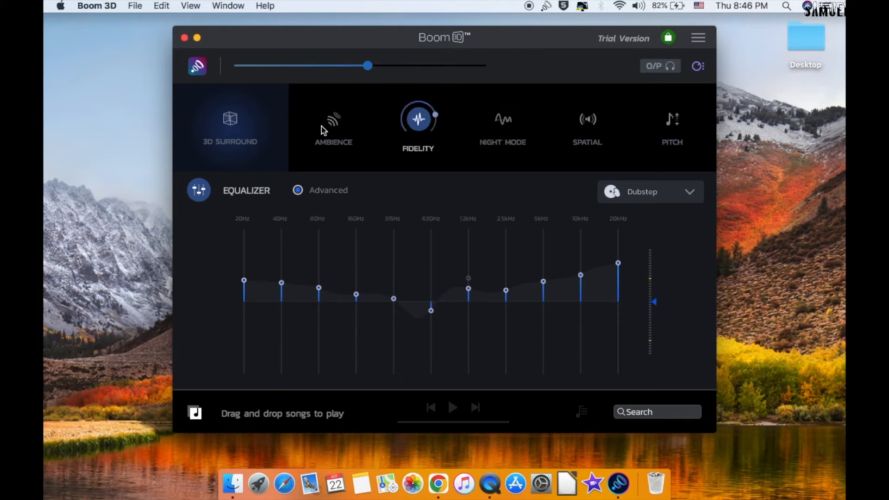
{"action": "left_click", "coordinate": [333, 120]}
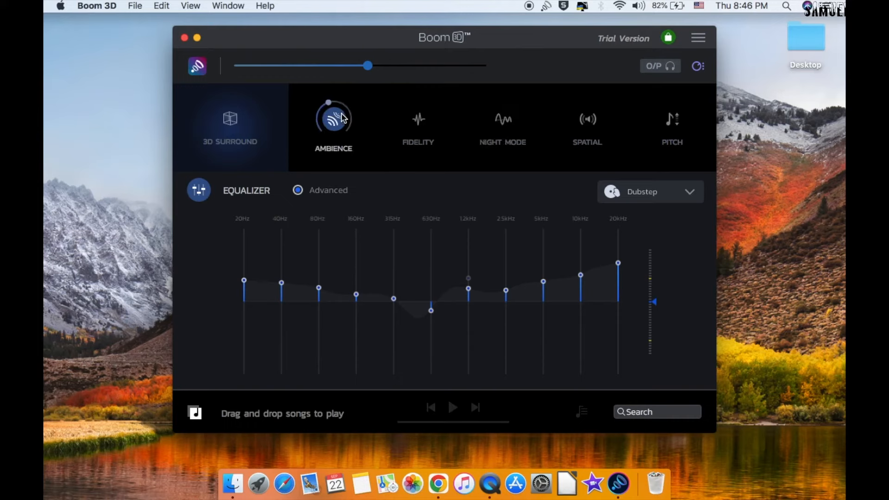
- Adjust per-app volumes: SystemUIServer to about half, QuickTime Player slightly below full
{"action": "left_click", "coordinate": [698, 66]}
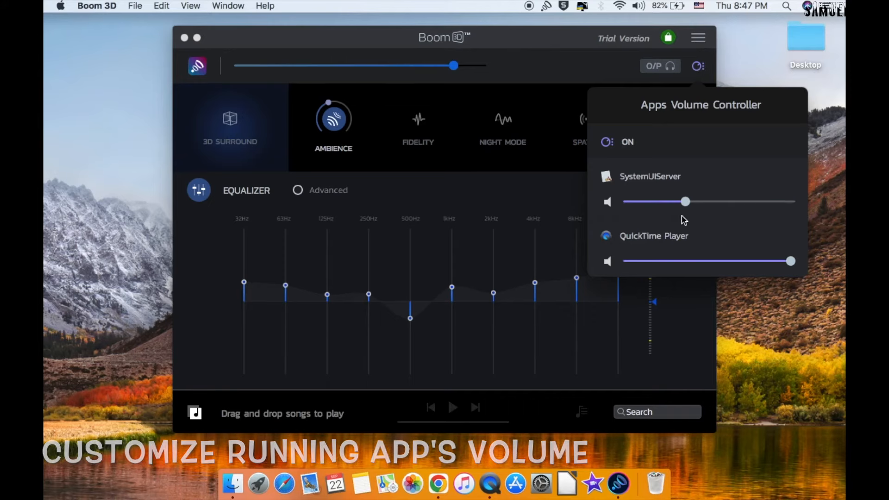
{"action": "mouse_move", "coordinate": [802, 266]}
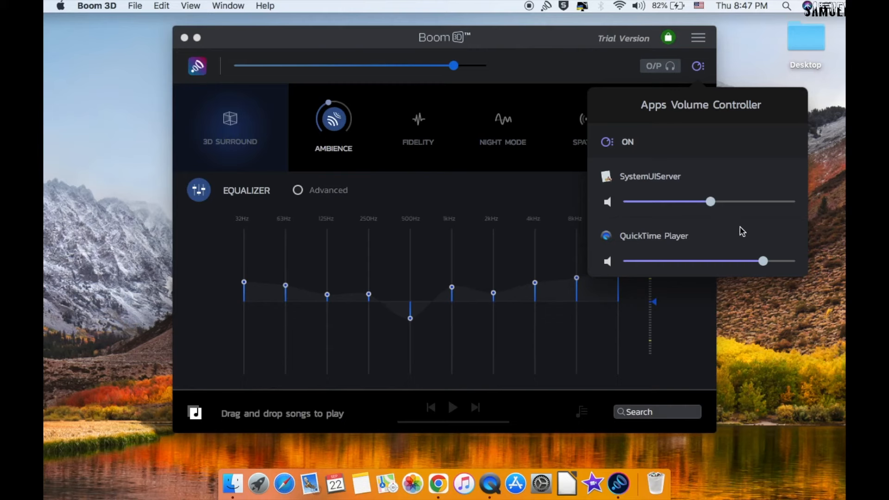
{"action": "mouse_move", "coordinate": [744, 143]}
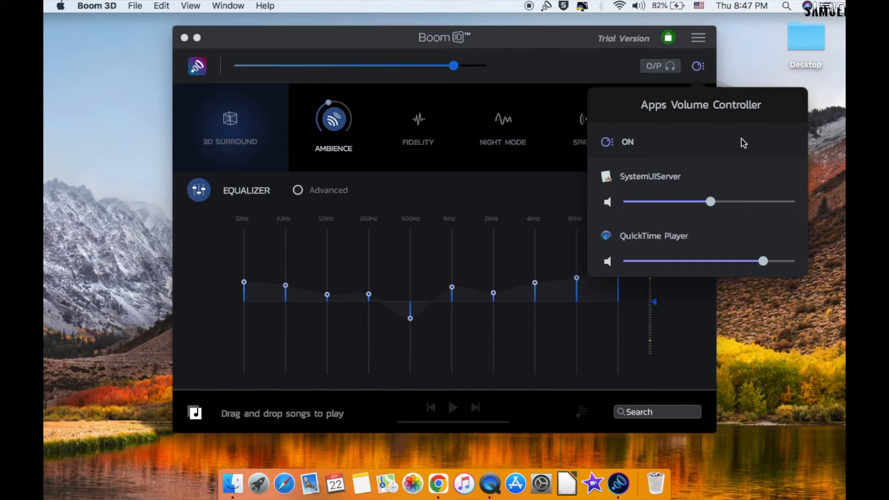
{"action": "mouse_move", "coordinate": [717, 175]}
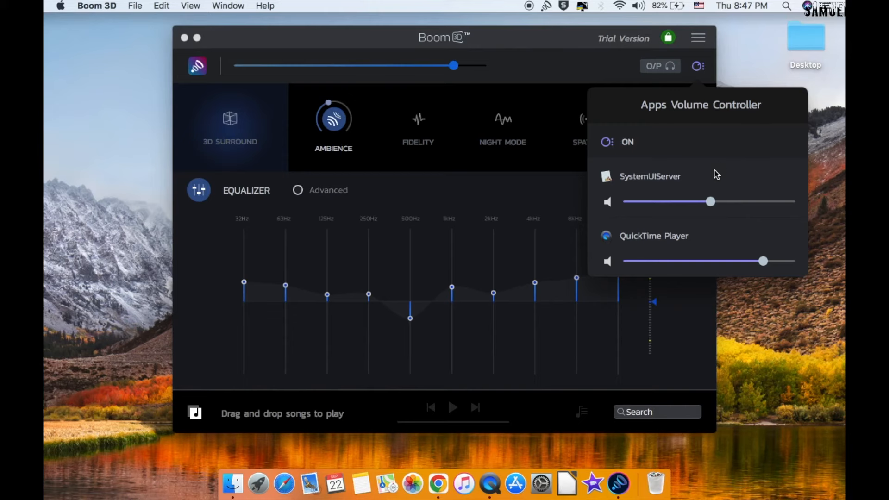
{"action": "left_click", "coordinate": [546, 7]}
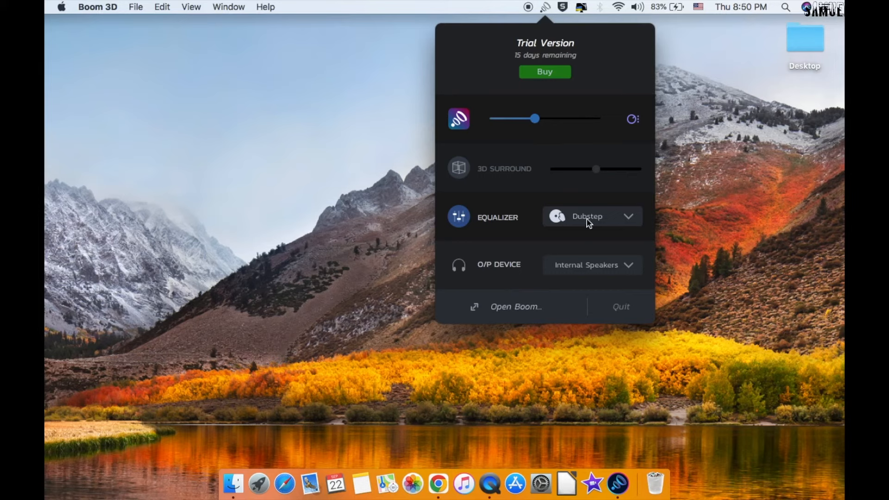
{"action": "mouse_move", "coordinate": [631, 224]}
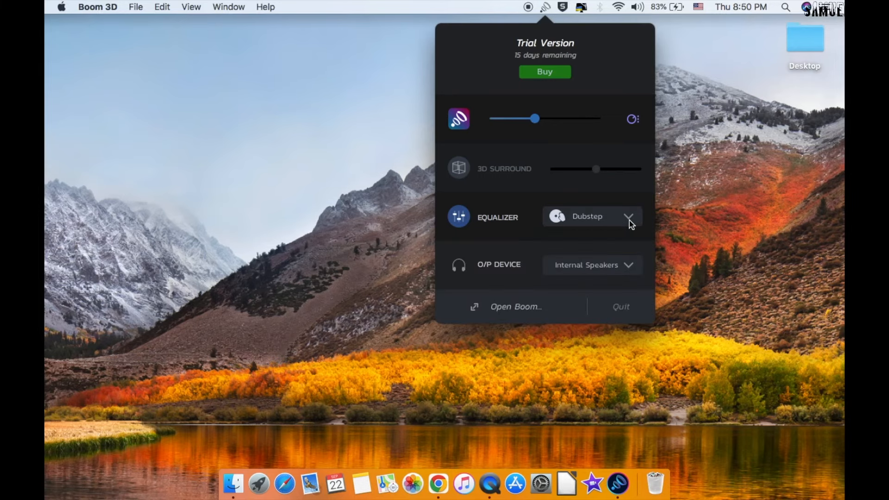
- List the equalizer presets (60's, Acoustic, Bass Boost, Classical) in the menu-bar panel
{"action": "left_click", "coordinate": [628, 216]}
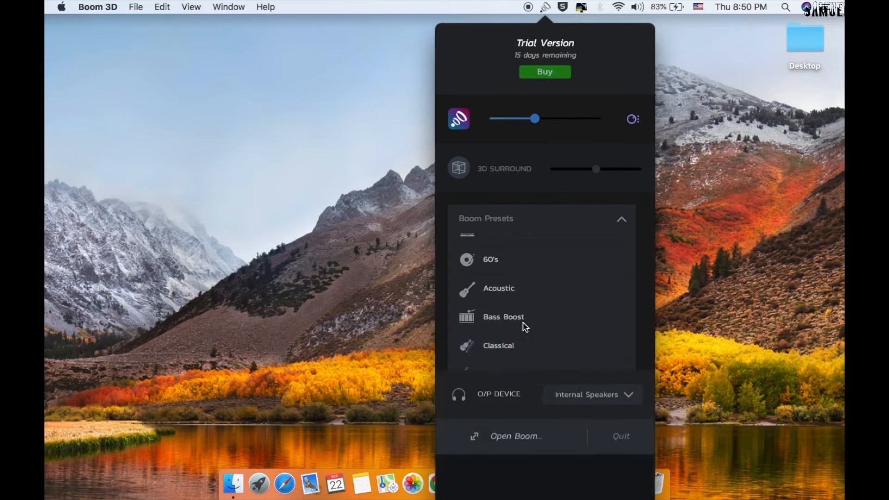